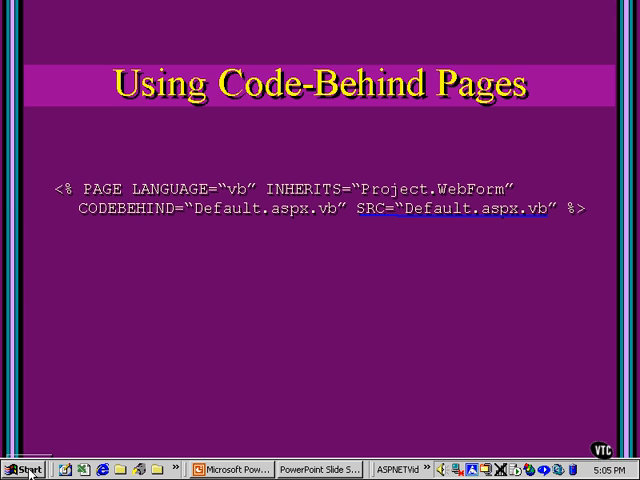
Show the Start menu's installed programs list to reach the Visual Studio .NET launcher.
left_click(20, 468)
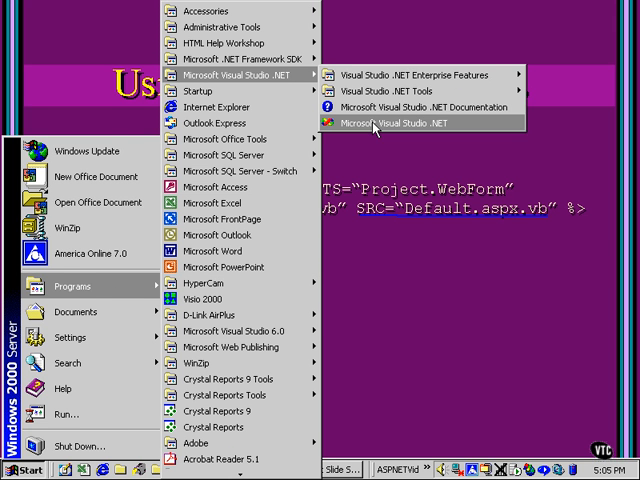
Launch Visual Studio .NET into the ASPNETVideo project showing WebForm1.
left_click(400, 122)
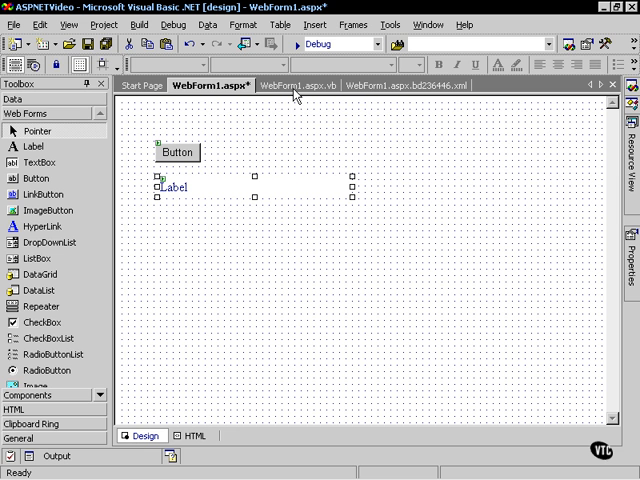
mouse_move(296, 84)
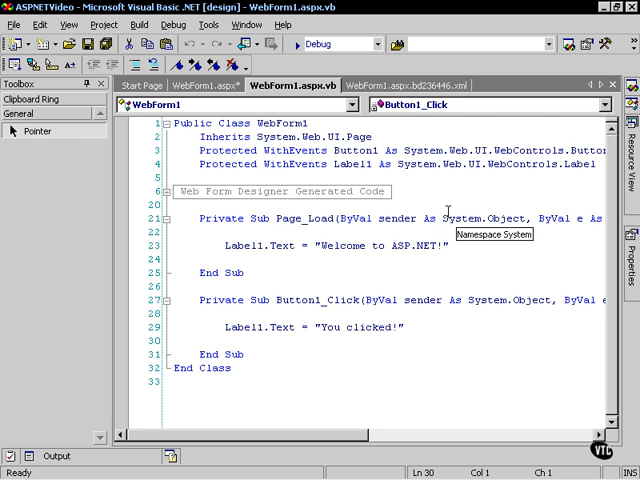
mouse_move(302, 64)
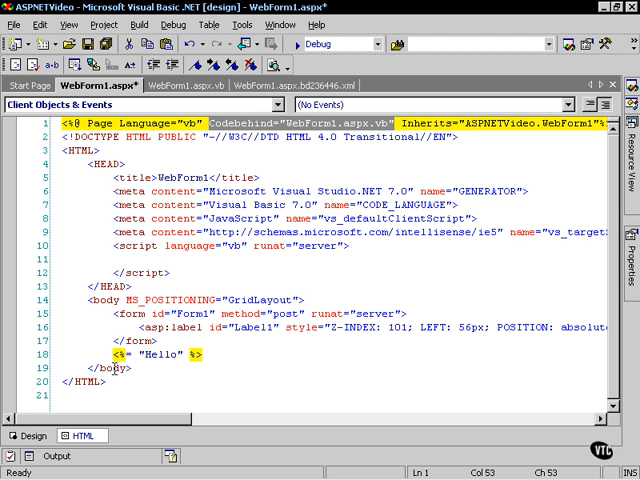
left_click(36, 436)
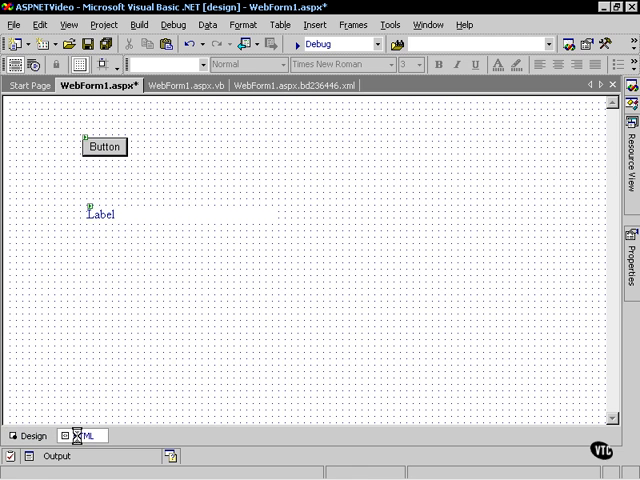
left_click(84, 436)
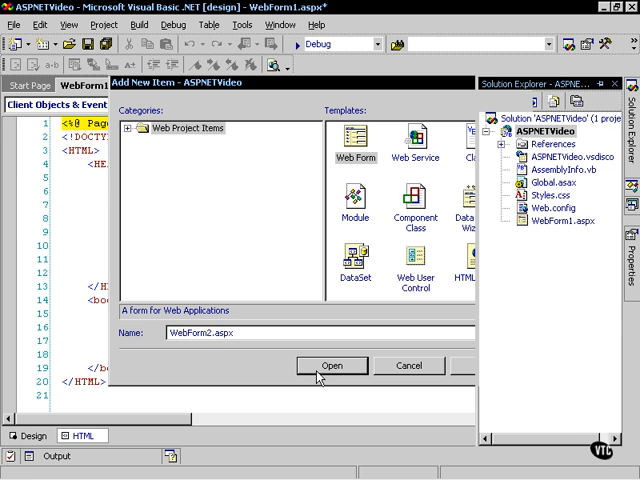
Add WebForm2.aspx with its generated WebForm2.aspx.vb code-behind and show its blank design surface.
left_click(332, 364)
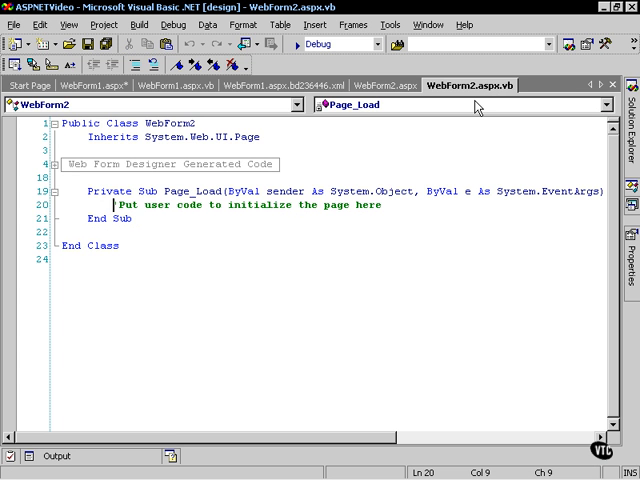
left_click(392, 84)
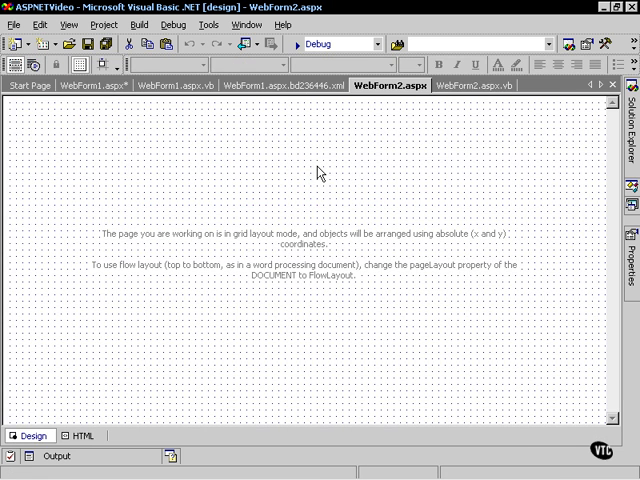